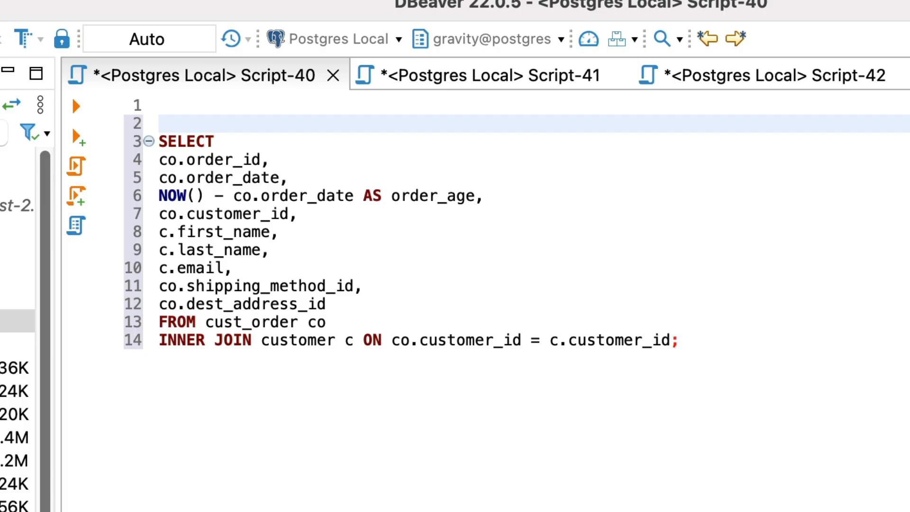
{"action": "type", "text": "CREATE"}
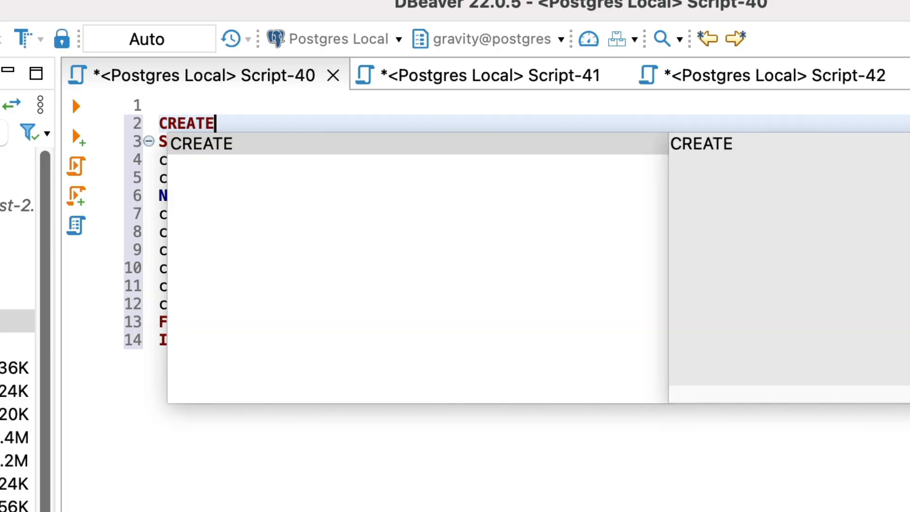
{"action": "type", "text": "VIEW c"}
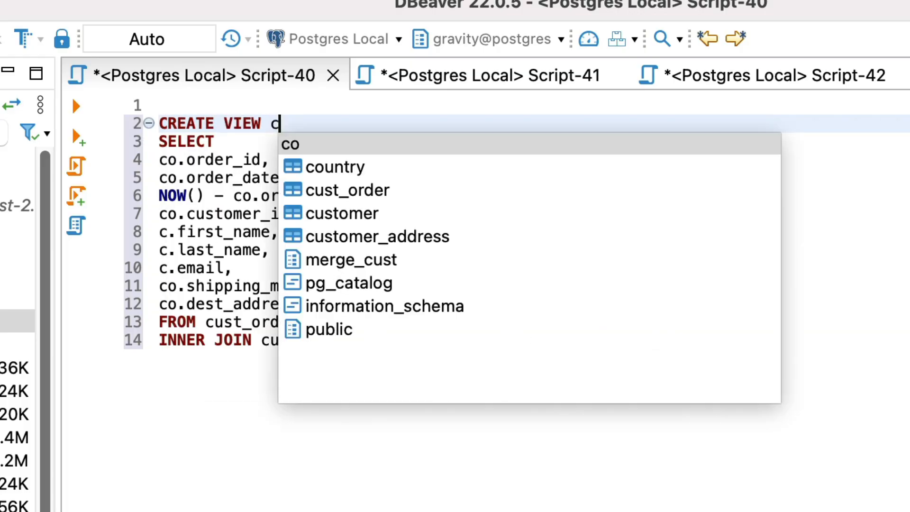
{"action": "type", "text": "ustomer_or"}
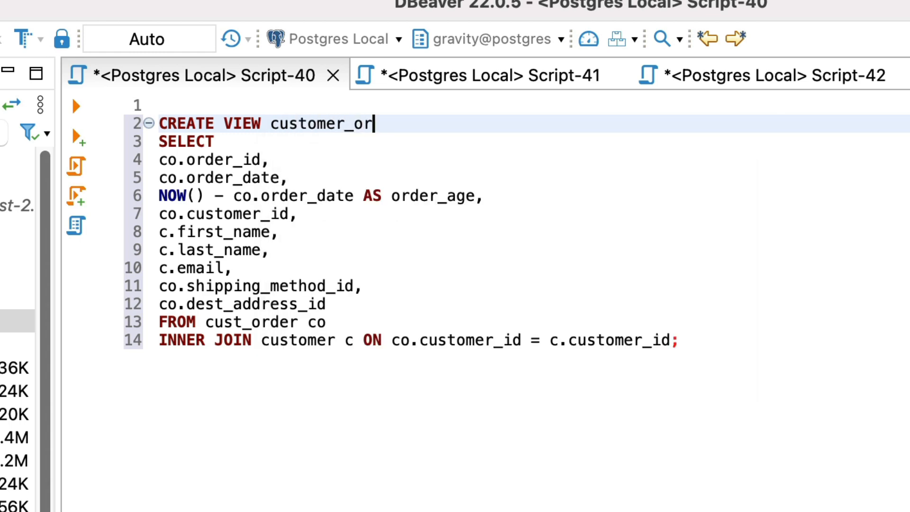
{"action": "type", "text": "der_details AS"}
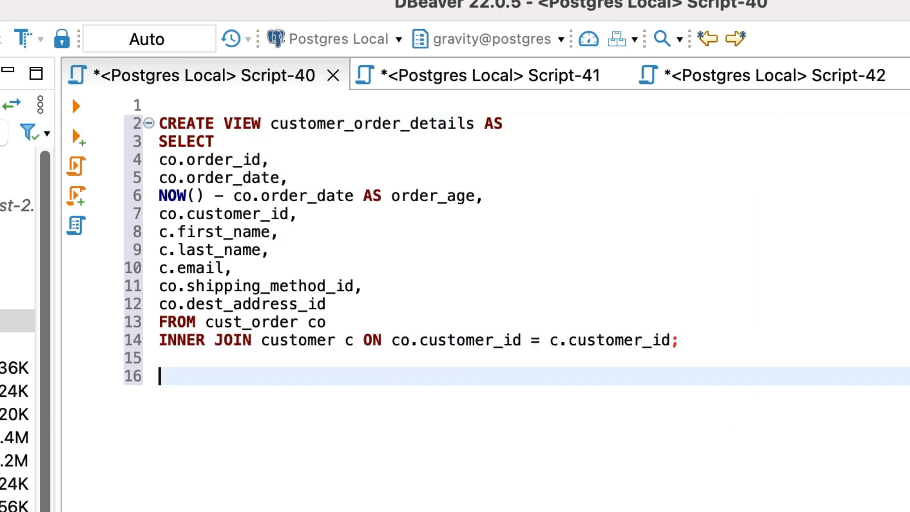
{"action": "type", "text": "SELECT *"}
{"action": "type", "text": "FROM customer_order_d"}
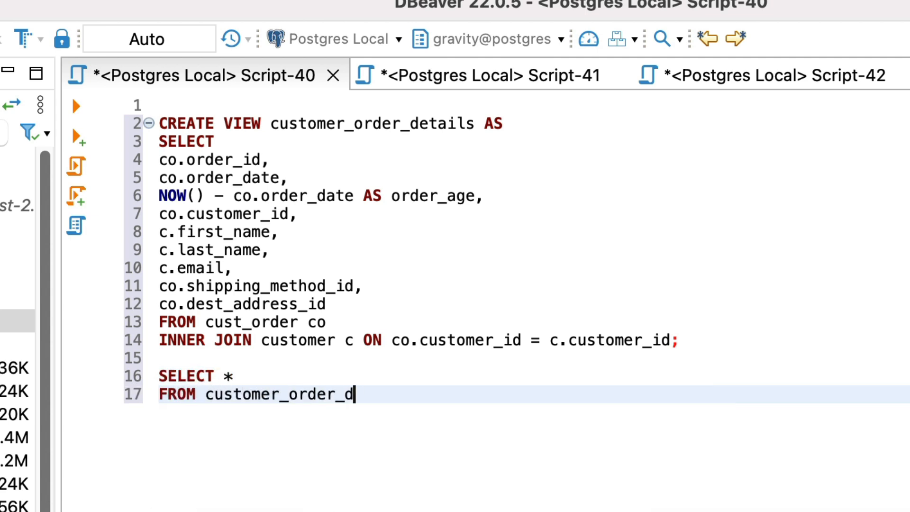
{"action": "type", "text": "etails;"}
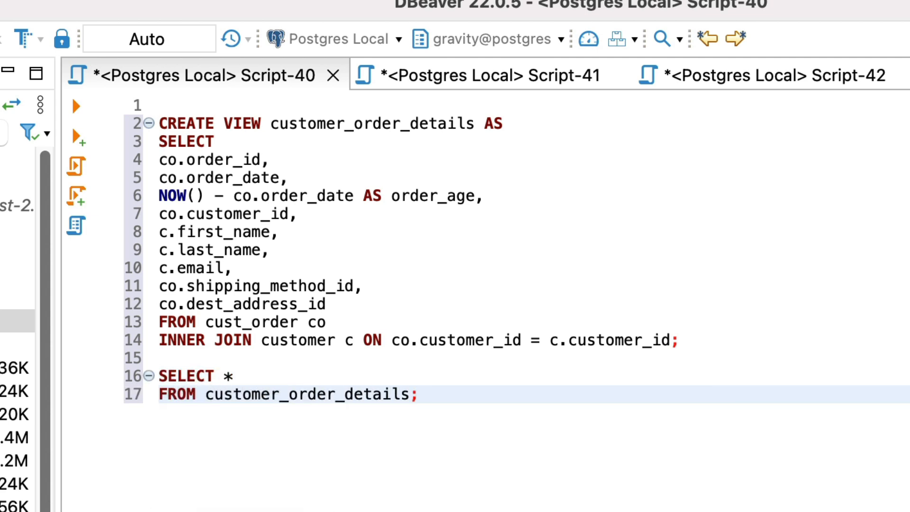